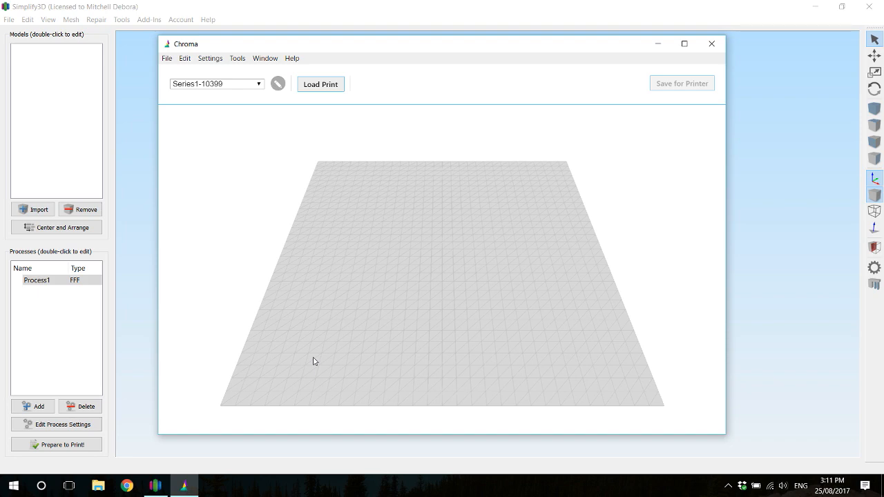
mouse_move(323, 362)
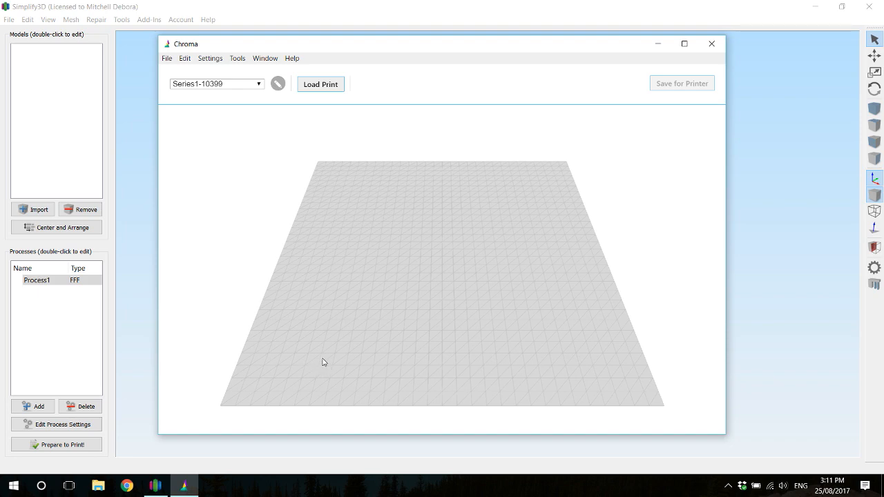
mouse_move(317, 360)
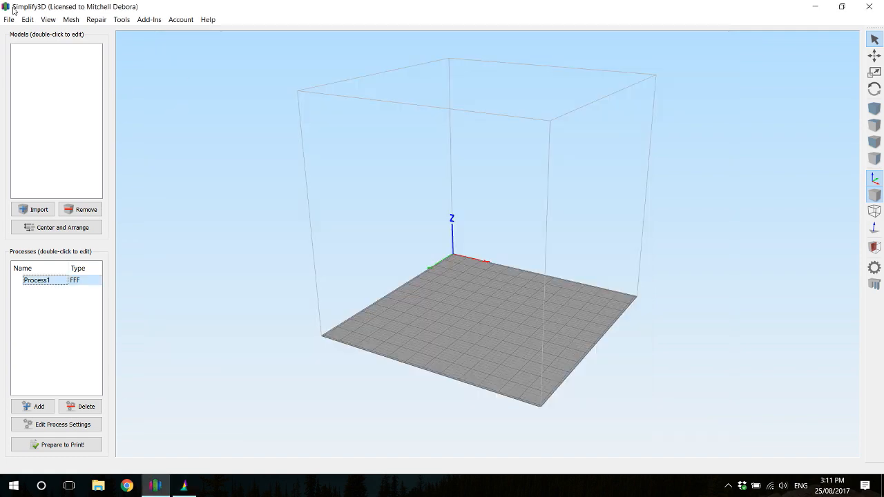
mouse_move(434, 240)
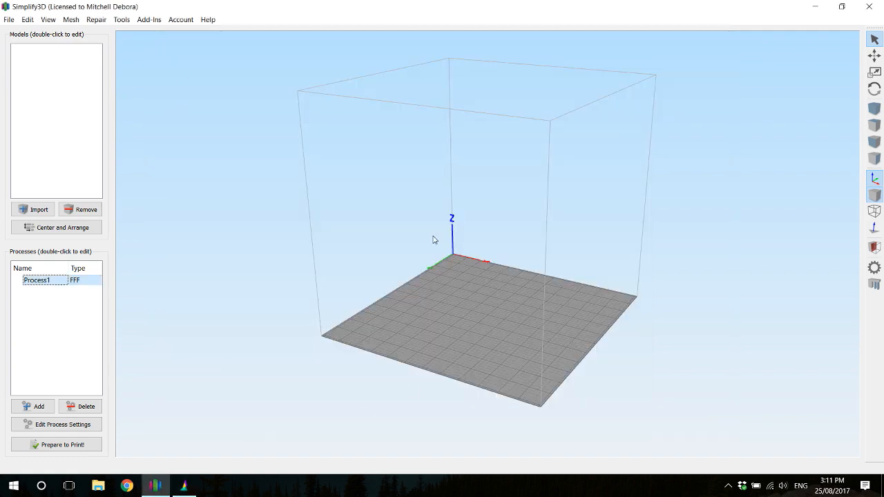
mouse_move(760, 277)
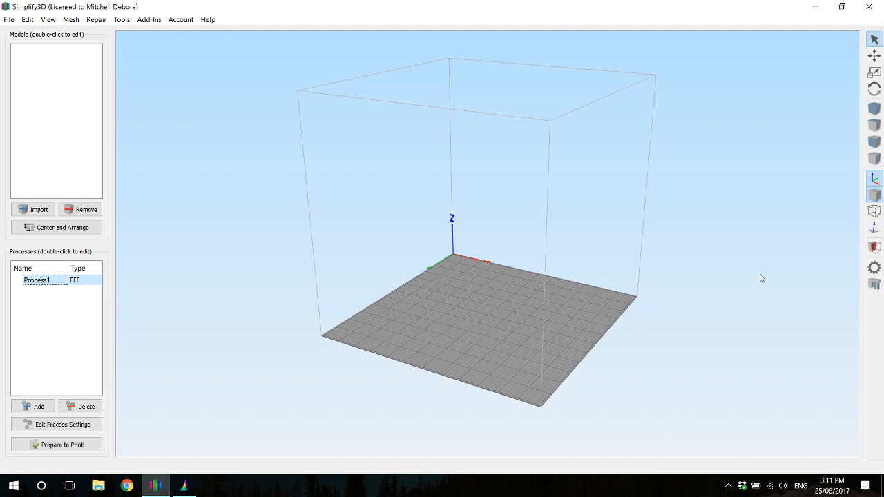
mouse_move(428, 89)
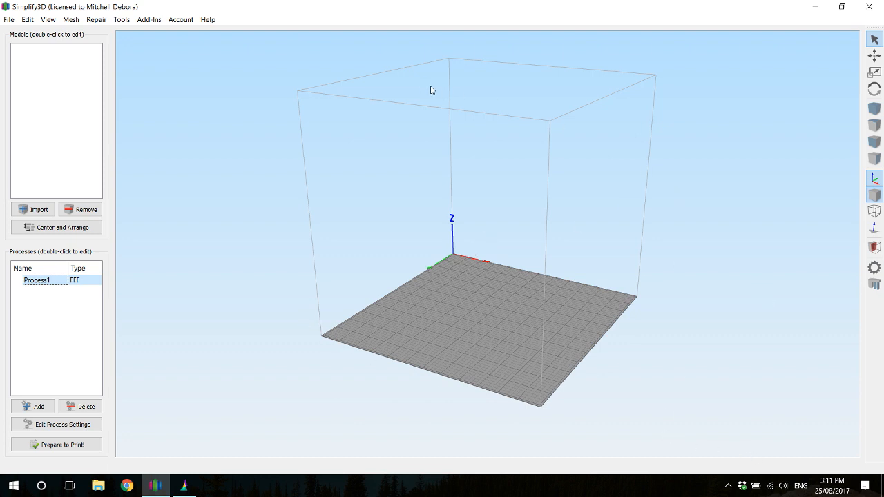
mouse_move(434, 123)
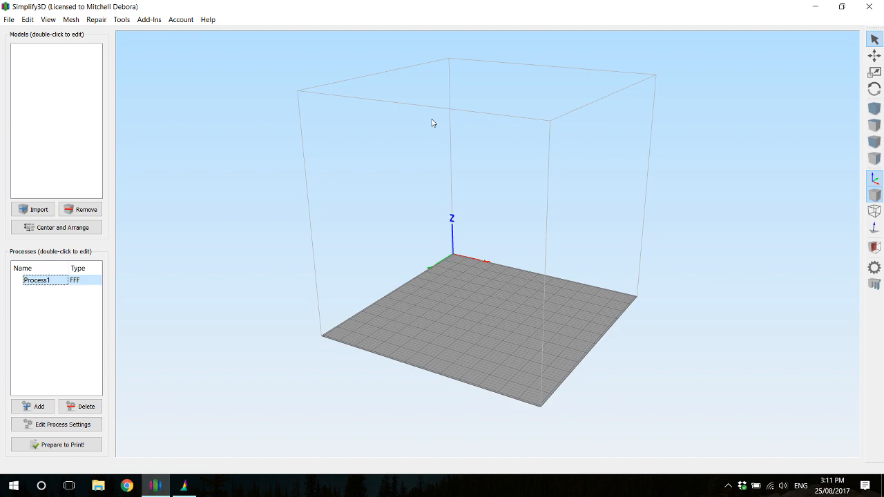
mouse_move(49, 294)
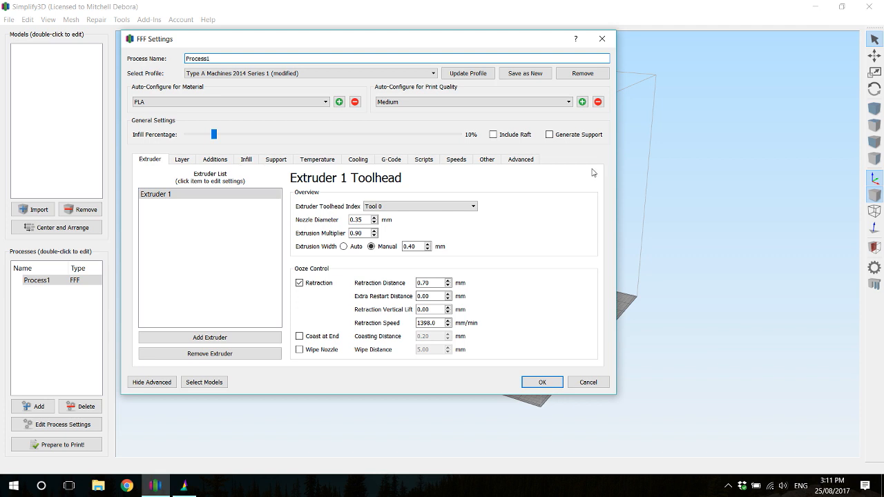
mouse_move(519, 160)
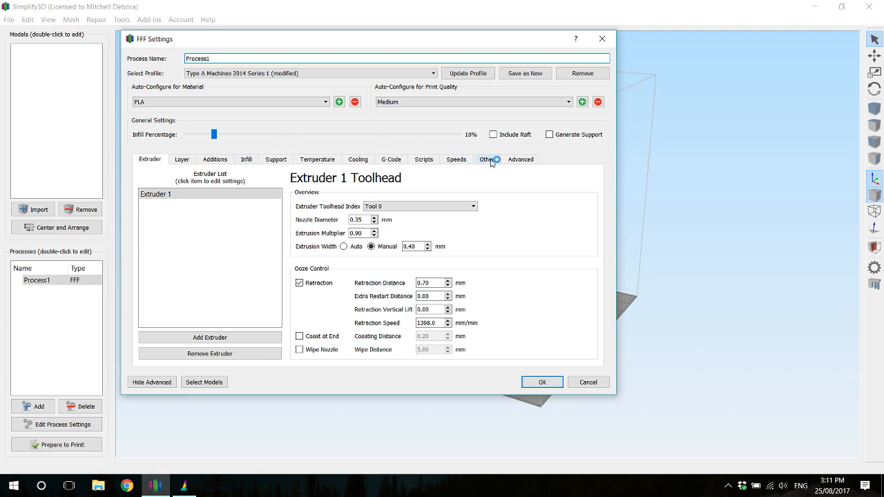
Step: Set Process1's tool change retraction and extra restart distances to 0.00 mm in the Other settings
left_click(486, 161)
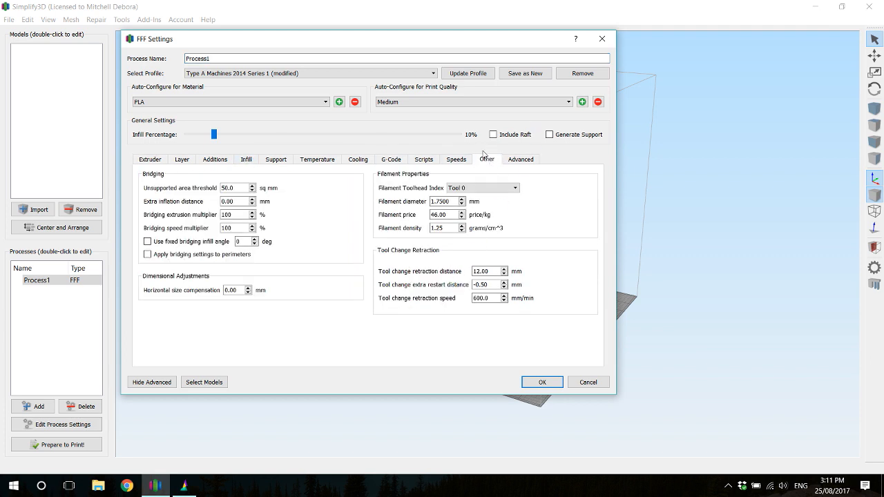
mouse_move(491, 162)
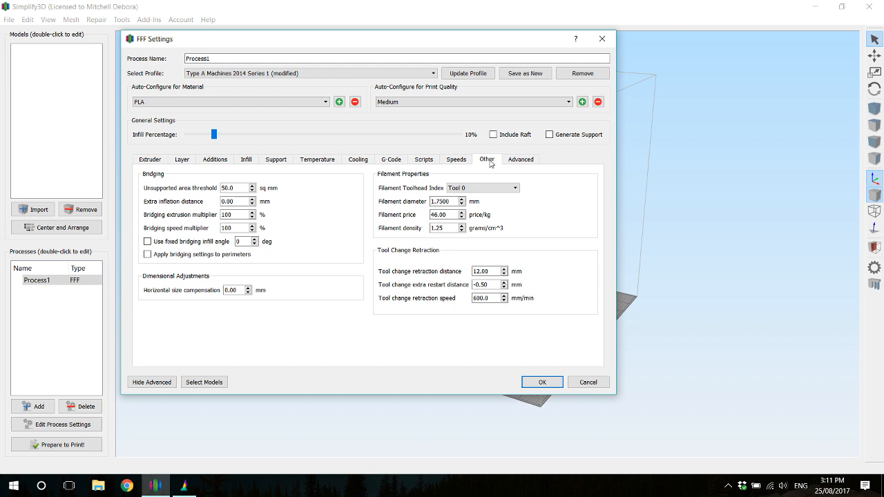
mouse_move(486, 155)
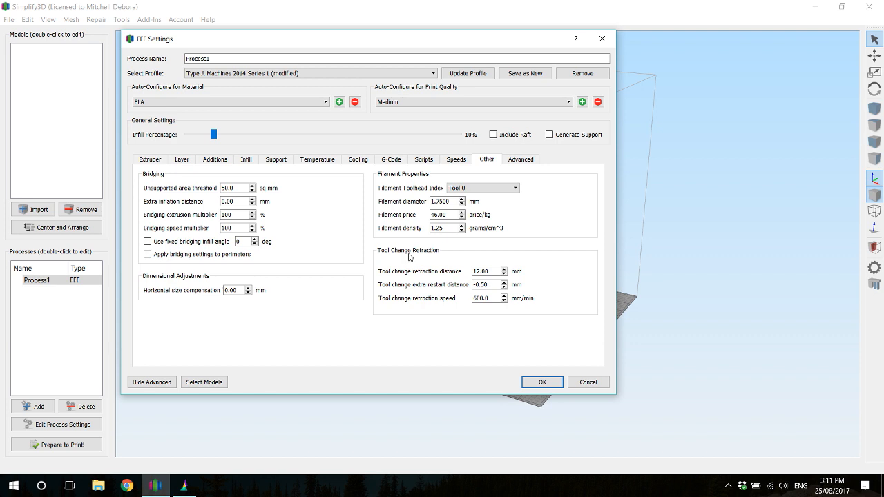
mouse_move(445, 254)
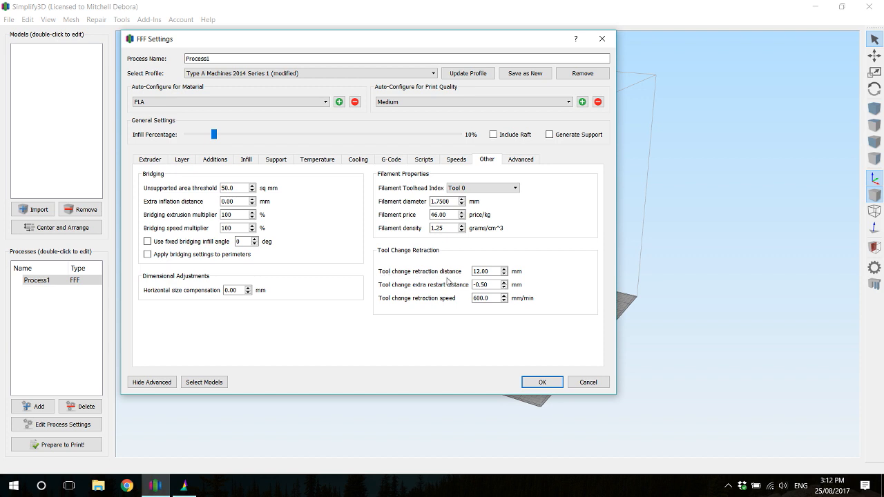
triple_click(486, 271)
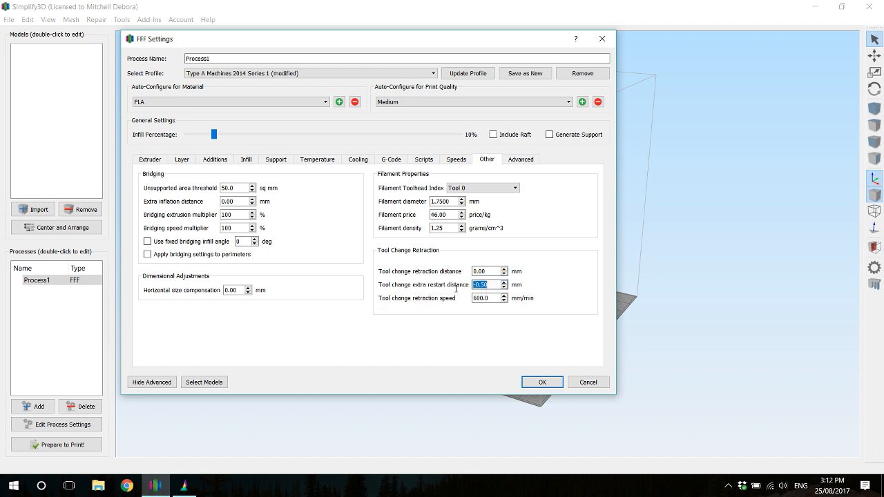
type("0.00")
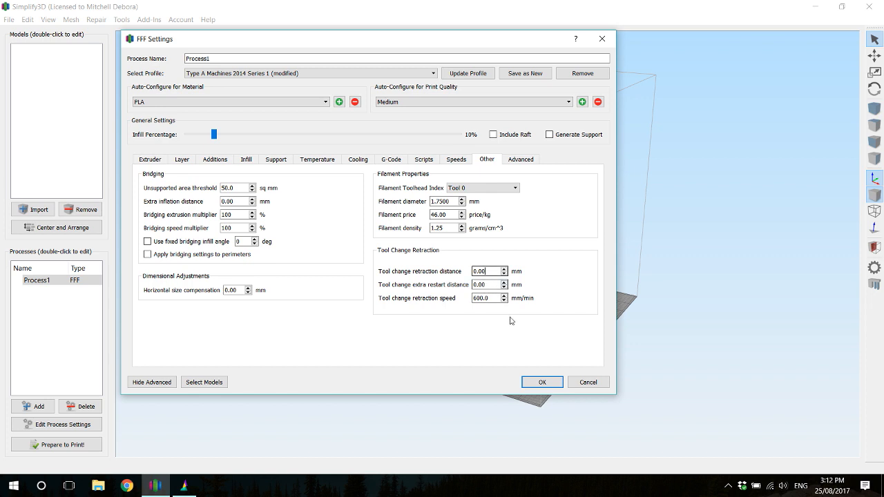
mouse_move(541, 381)
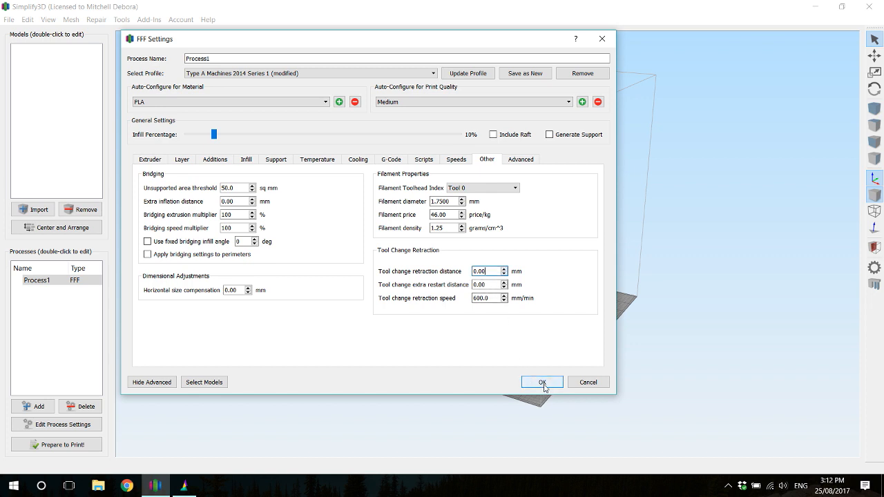
Step: Save Process1 and add Process2 through Process4 with default FFF settings
left_click(542, 381)
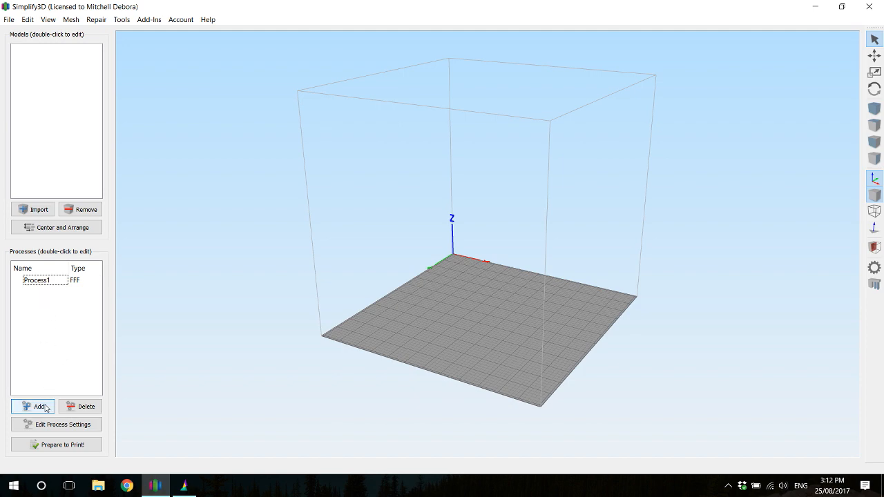
left_click(33, 406)
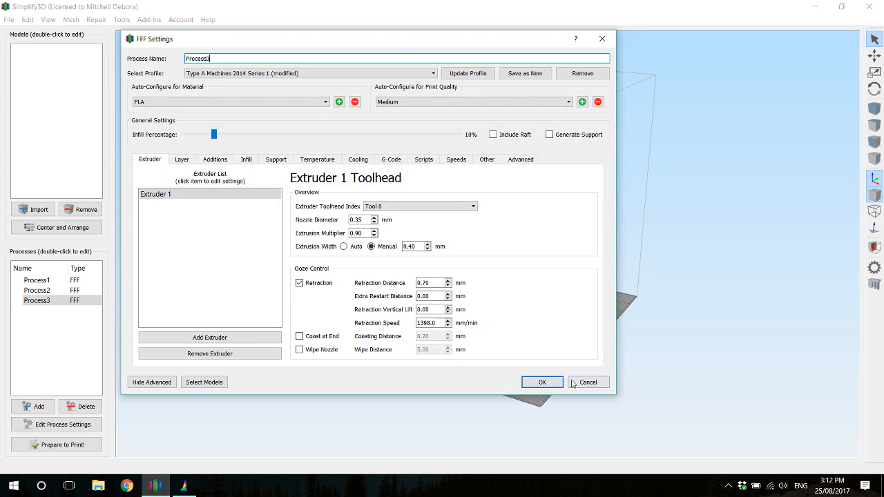
left_click(33, 406)
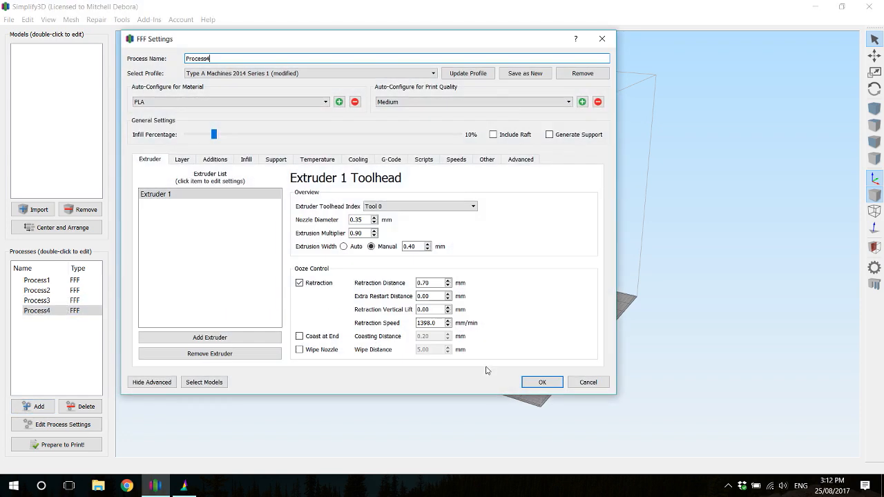
left_click(541, 381)
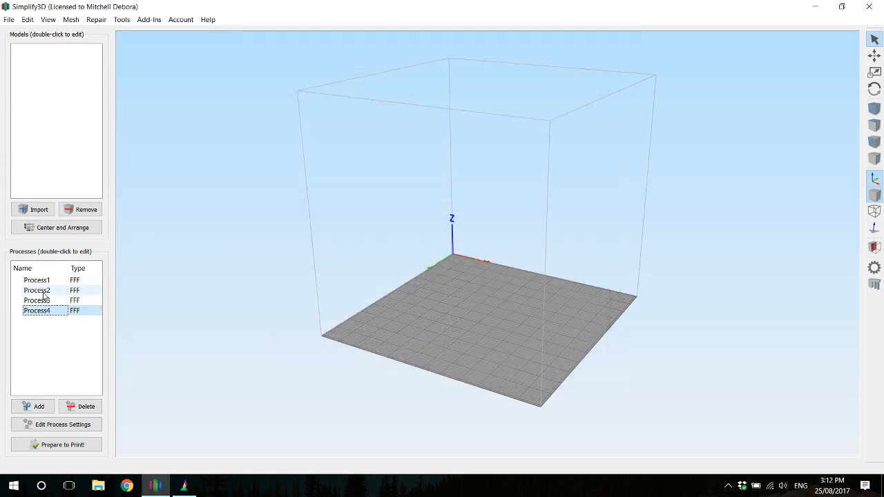
left_click(36, 300)
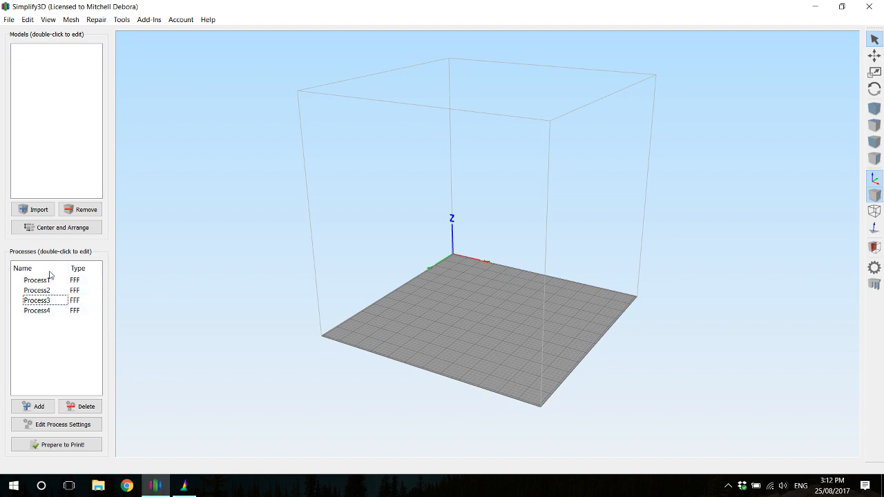
Step: Assign a different Extruder Toolhead Index to each process, with Process4 using Tool 2
double_click(36, 279)
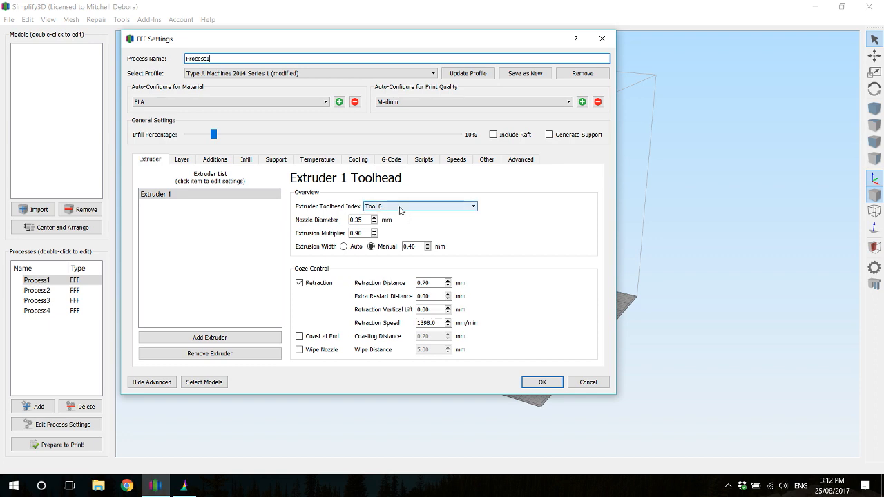
left_click(541, 381)
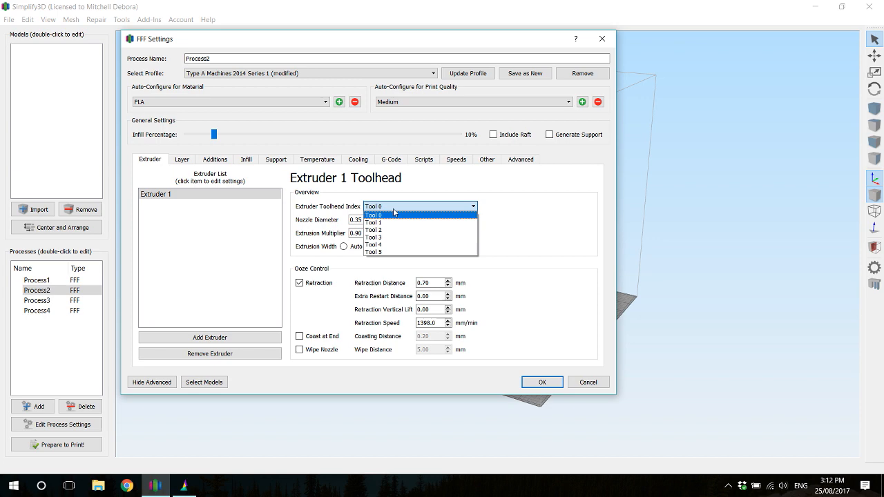
left_click(370, 221)
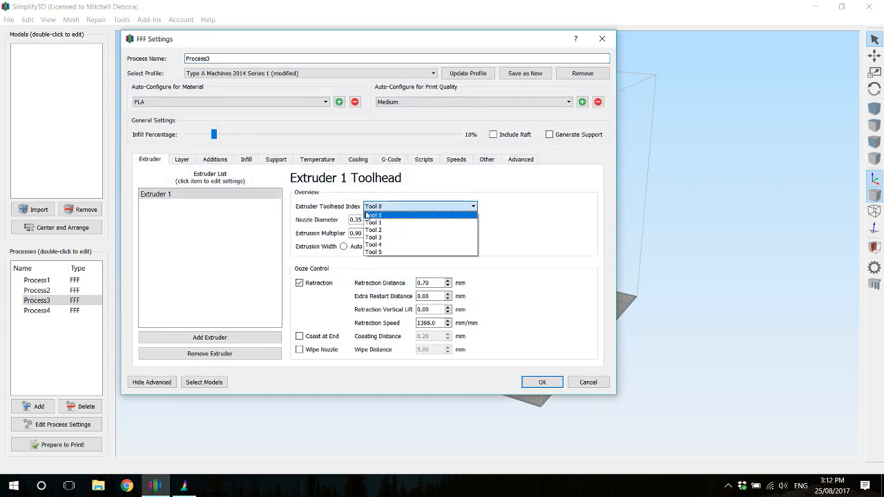
left_click(373, 229)
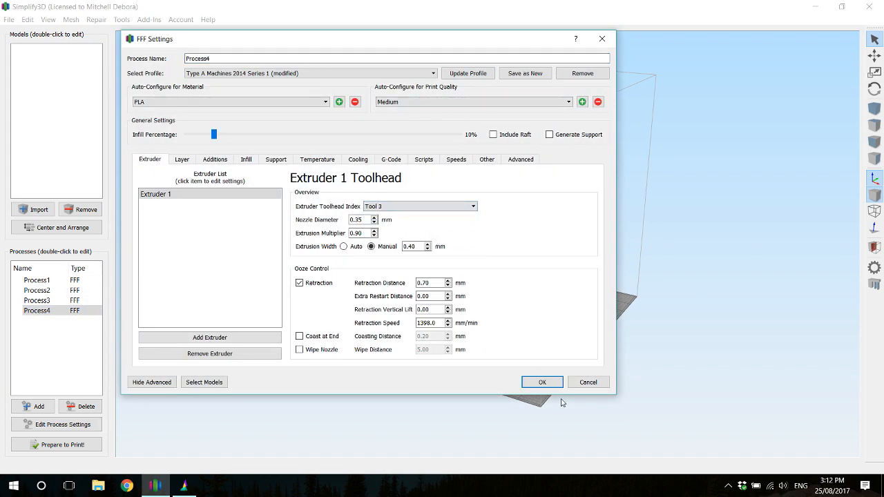
left_click(542, 381)
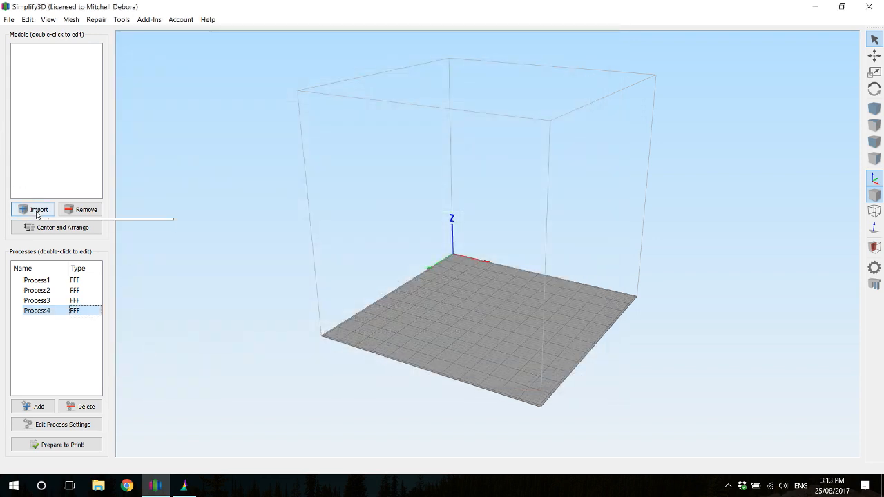
Step: Import MosaicCard_1 through MosaicCard_4 and centre them on the build plate
left_click(33, 210)
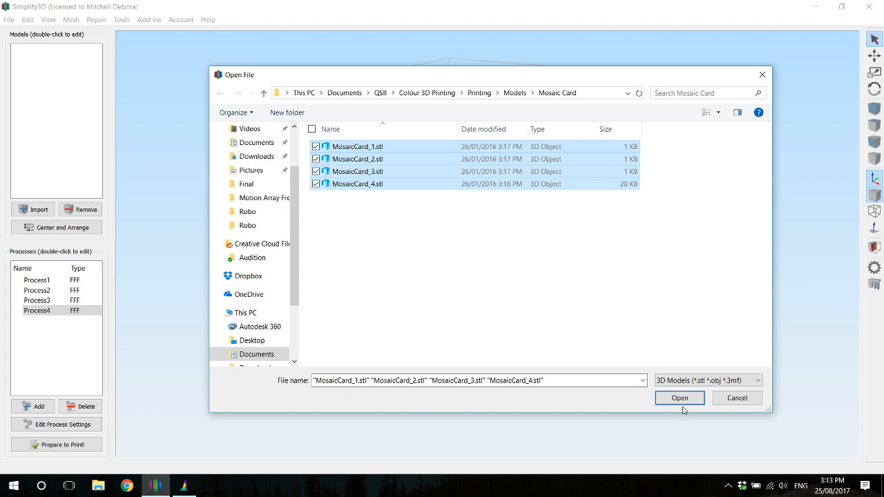
left_click(679, 397)
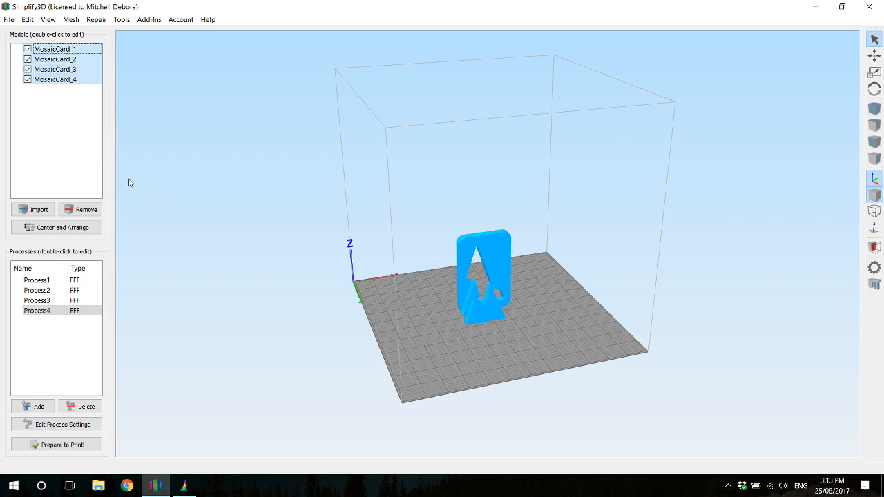
mouse_move(44, 240)
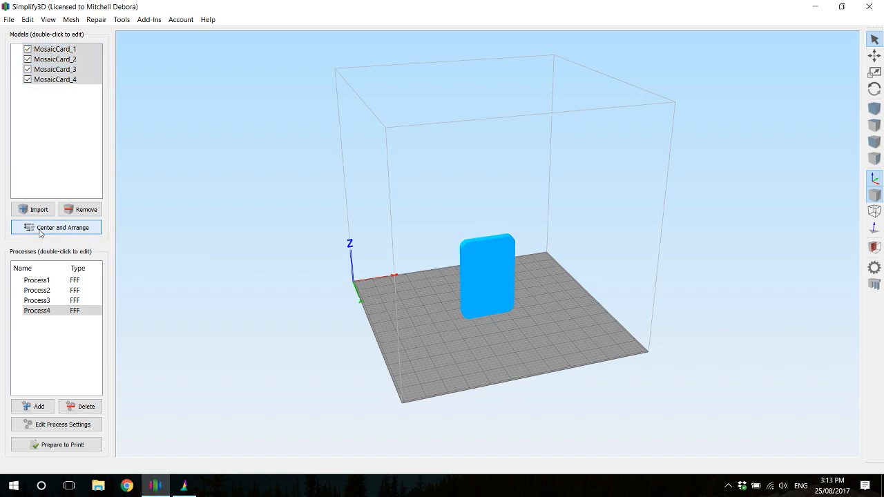
mouse_move(28, 19)
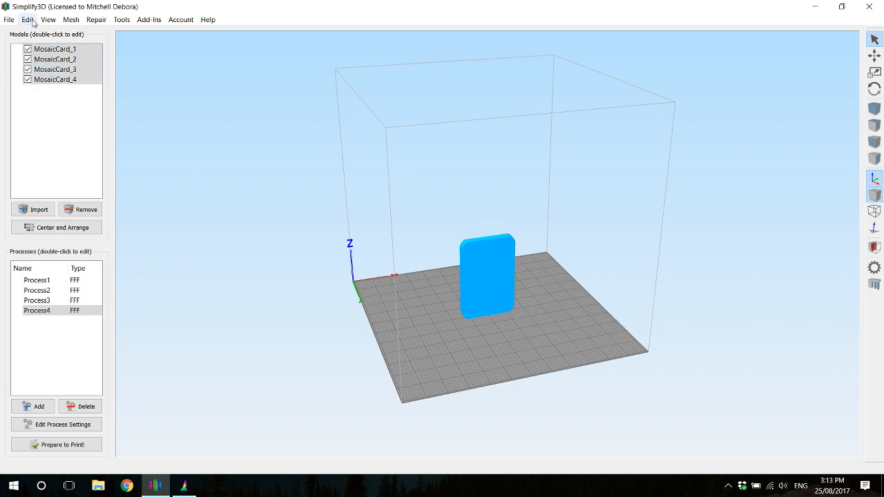
Step: Drop the models to the table and group the four MosaicCards as Group 1
left_click(29, 22)
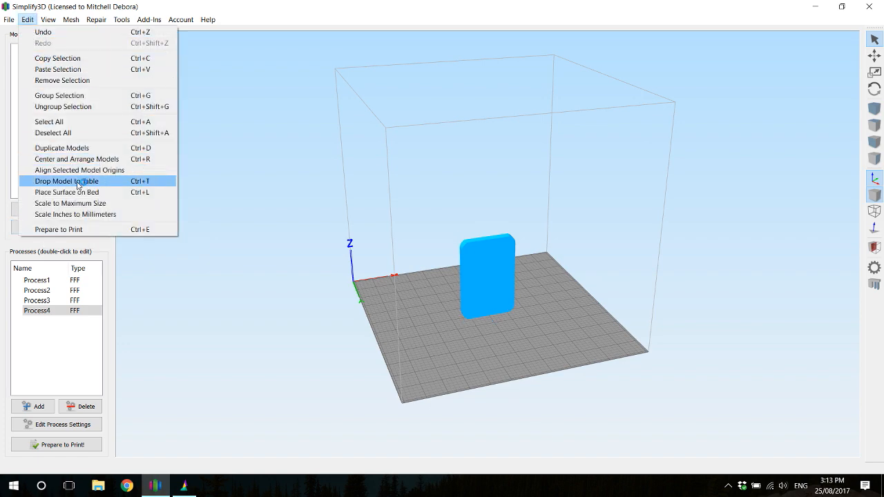
mouse_move(80, 169)
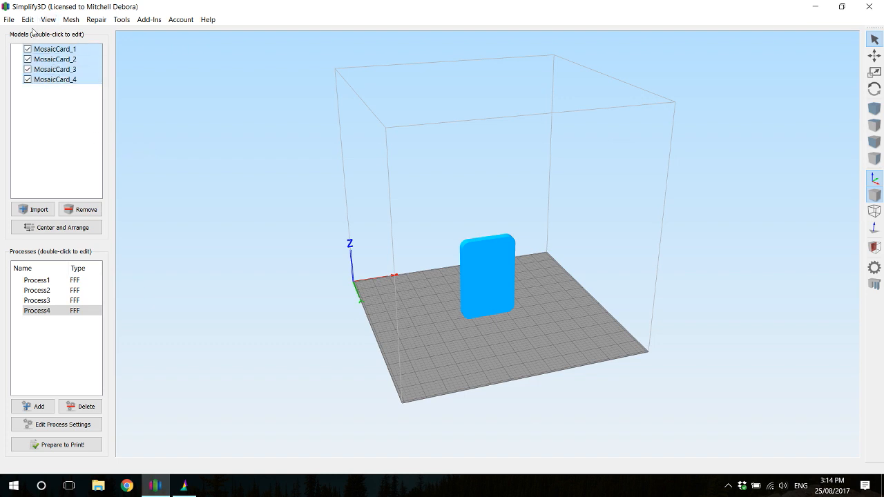
left_click(27, 19)
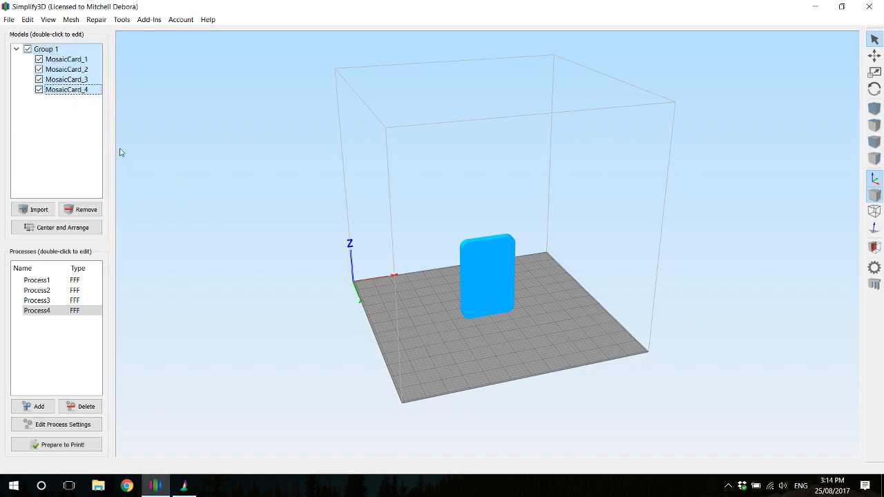
mouse_move(129, 155)
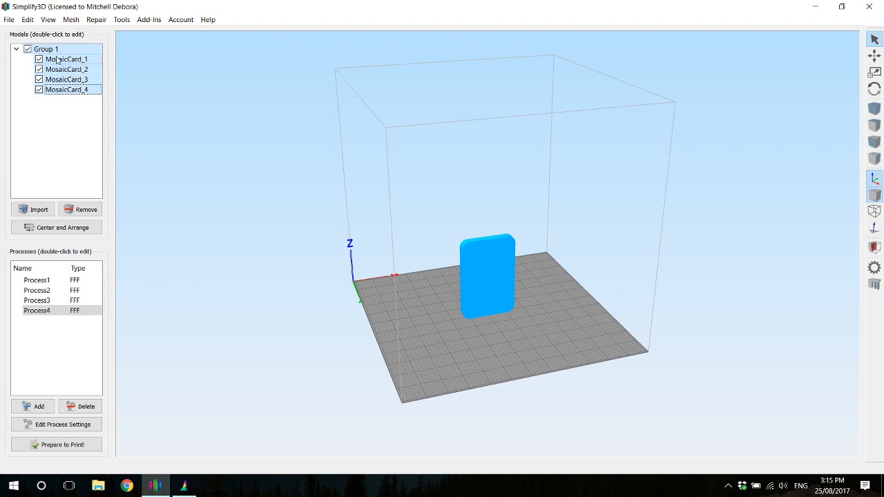
Step: Place the card's broad flat face on the bed using Place Surface on Bed
left_click(28, 25)
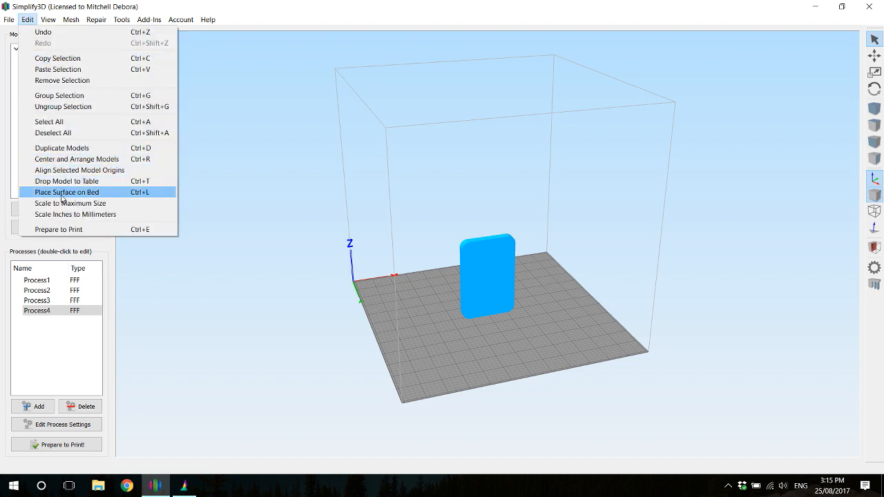
left_click(67, 192)
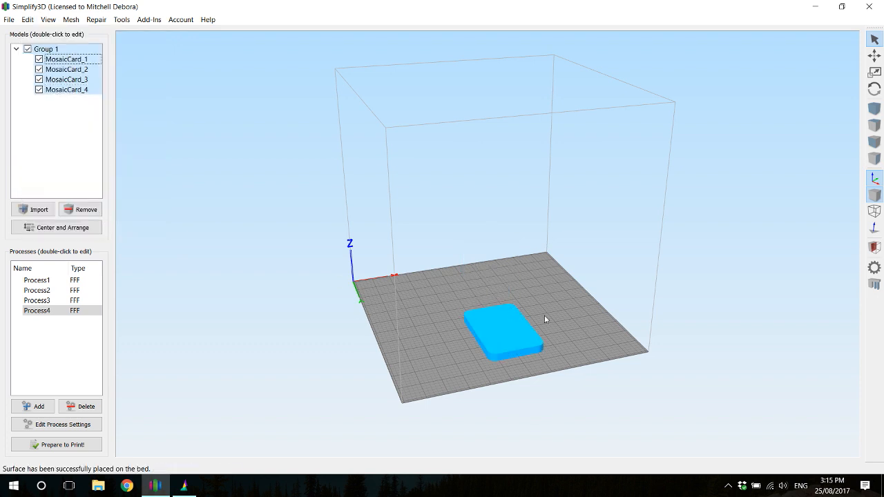
mouse_move(874, 38)
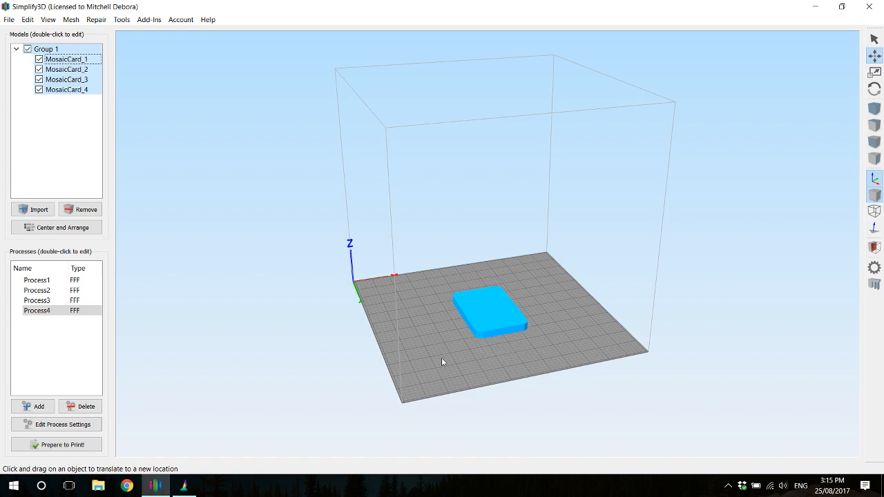
left_click_drag(442, 361, 442, 331)
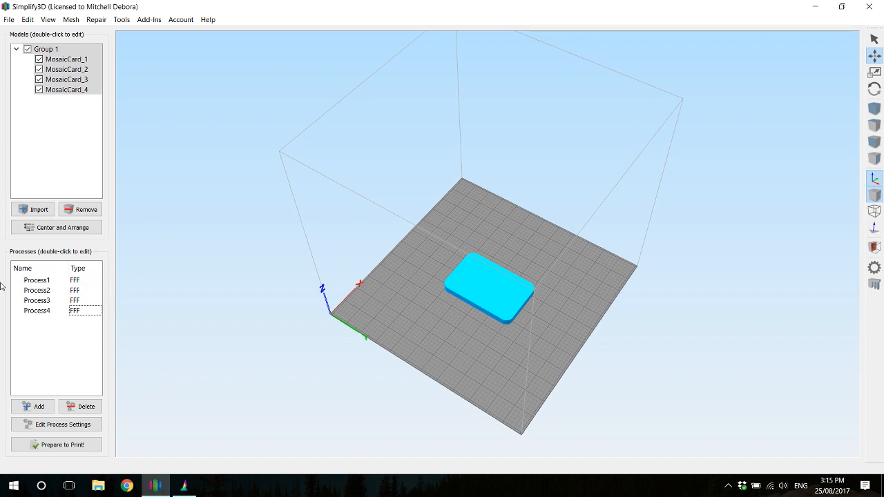
Step: Select MosaicCard_1 for Process1 and MosaicCard_2 for Process2
double_click(36, 279)
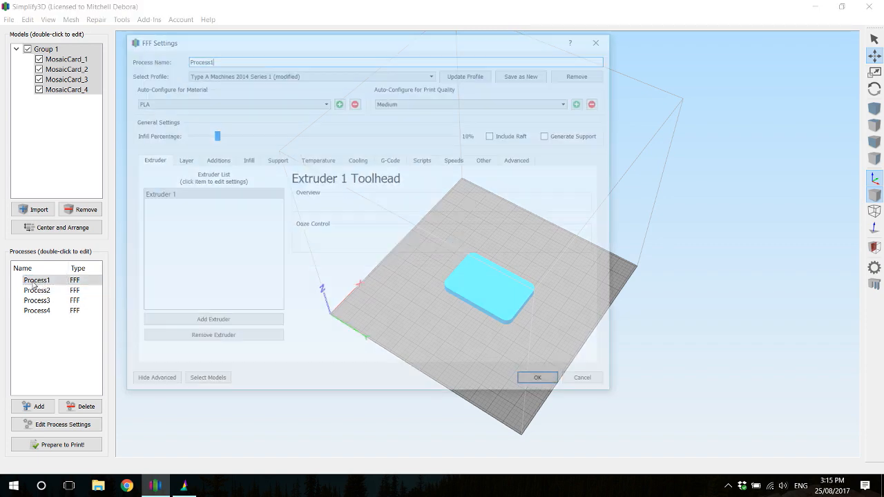
left_click(207, 377)
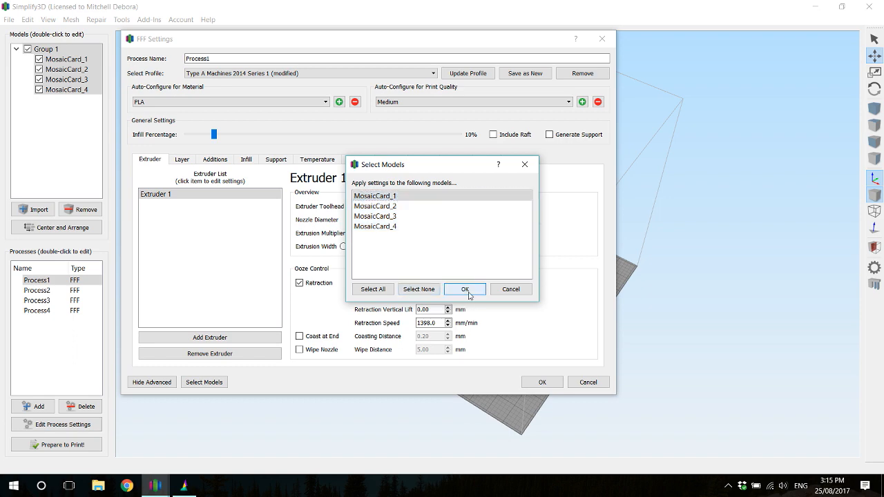
left_click(464, 289)
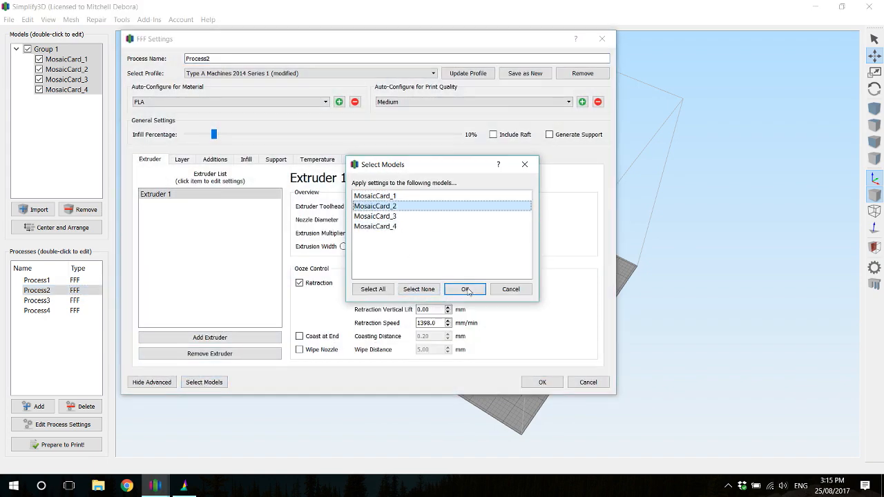
left_click(463, 289)
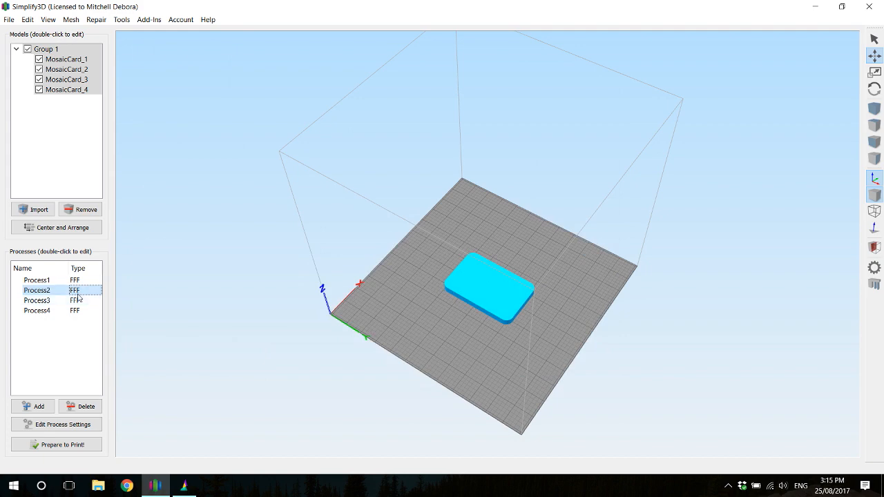
Step: Select MosaicCard_3 for Process3 and MosaicCard_4 for Process4
double_click(36, 301)
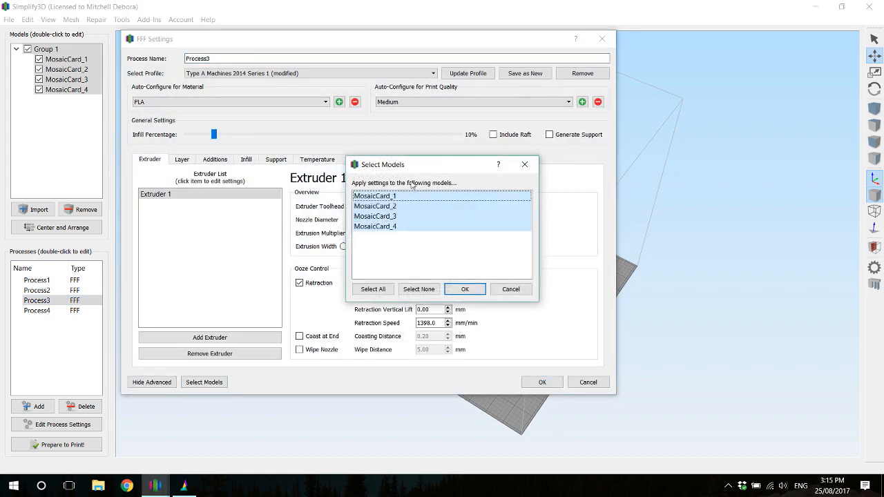
left_click(375, 216)
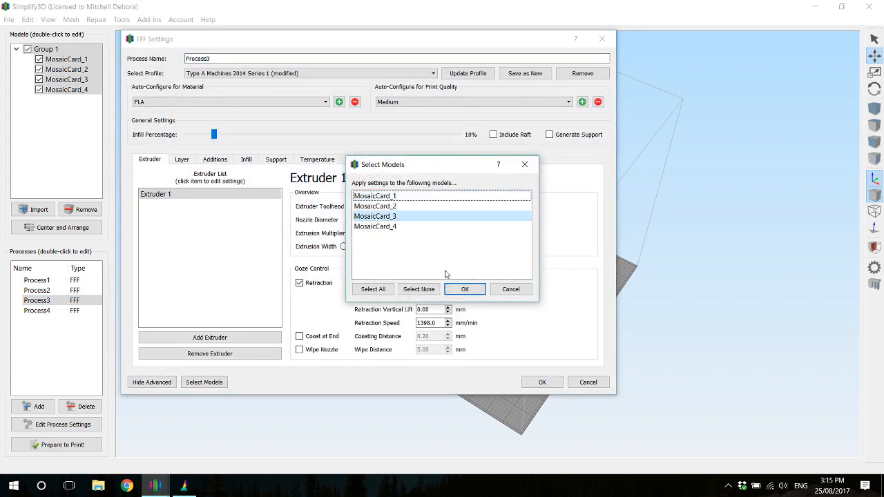
left_click(463, 288)
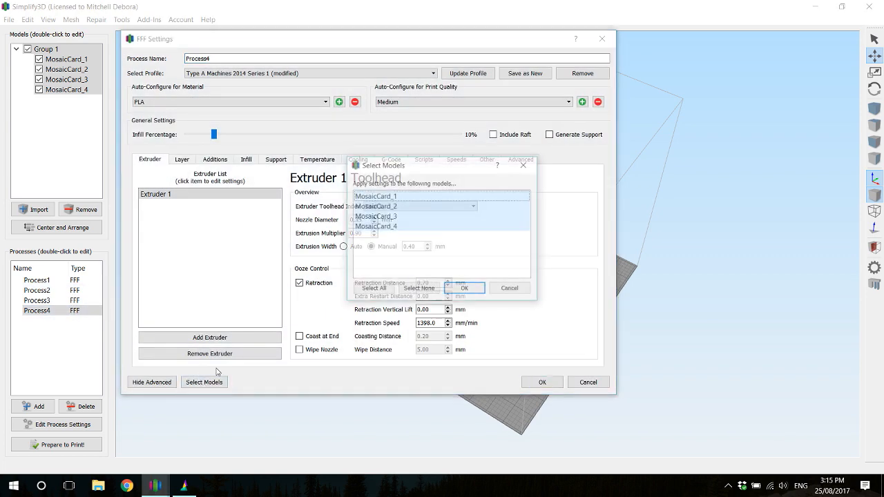
left_click(373, 226)
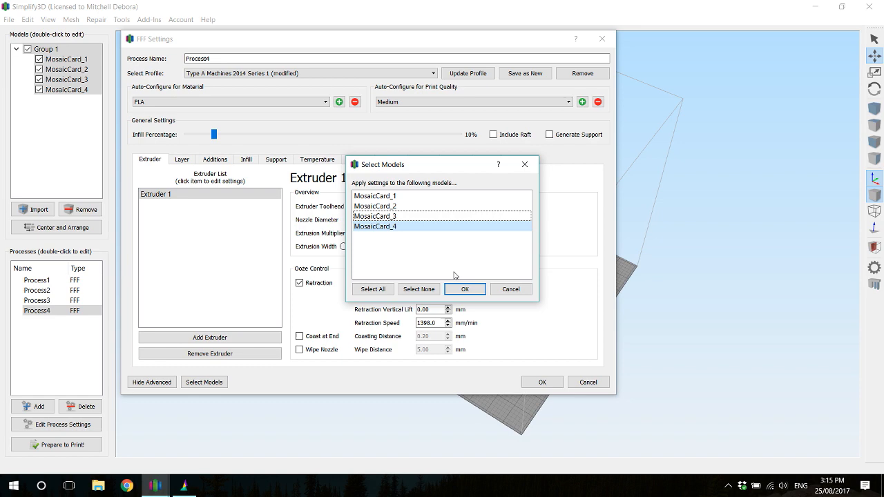
left_click(464, 288)
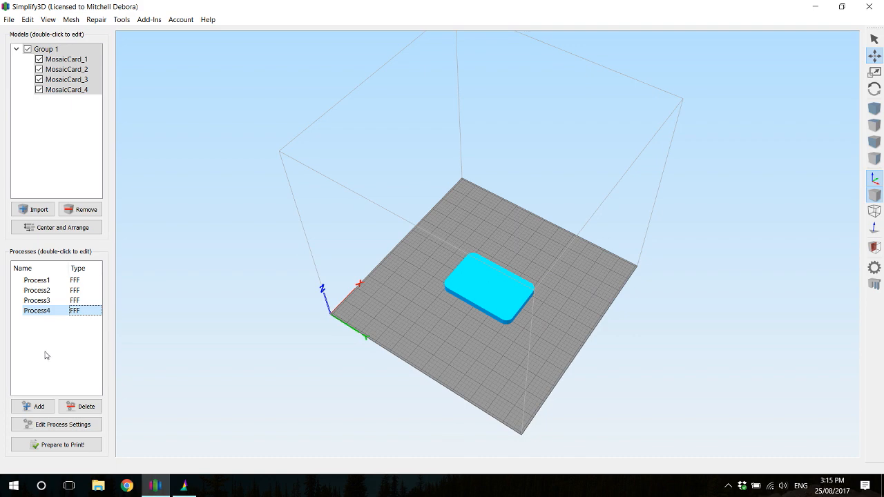
mouse_move(69, 447)
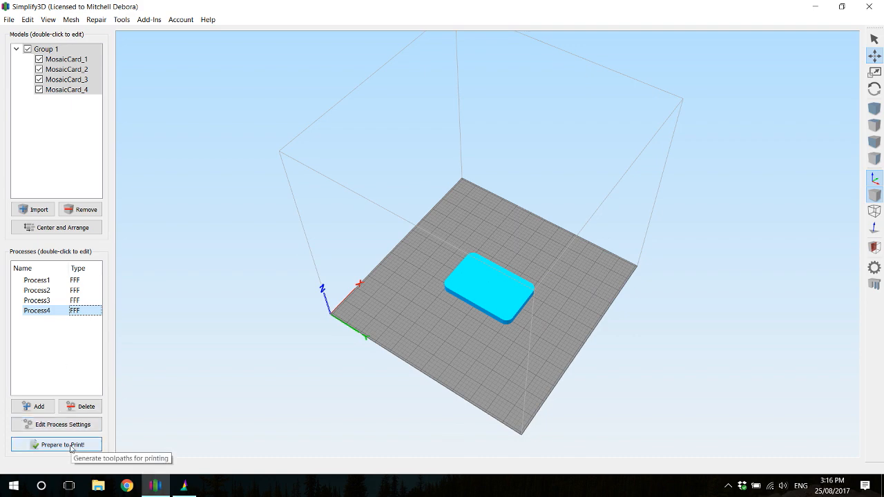
mouse_move(52, 453)
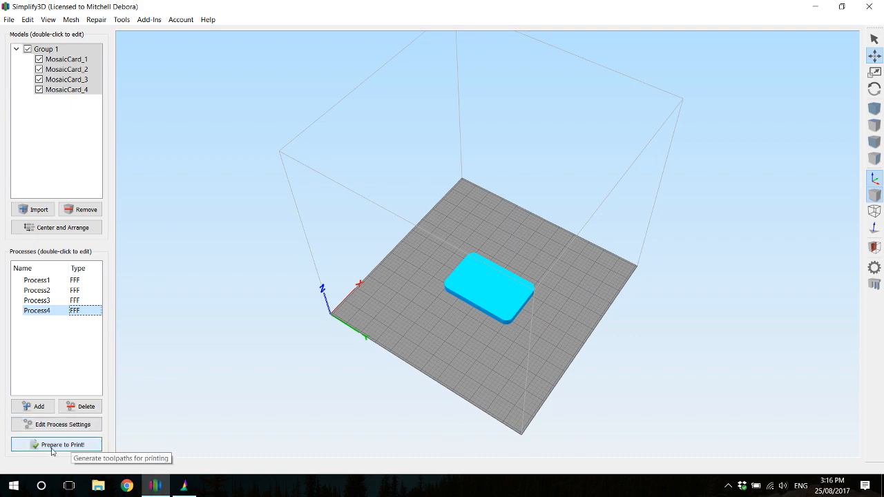
Step: Prepare to Print with all four processes selected, slicing them into one toolpath preview
left_click(61, 444)
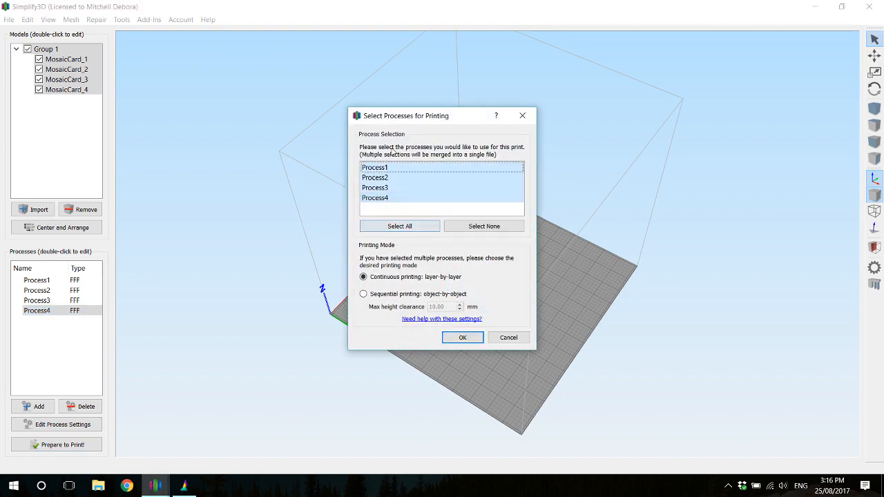
left_click(461, 337)
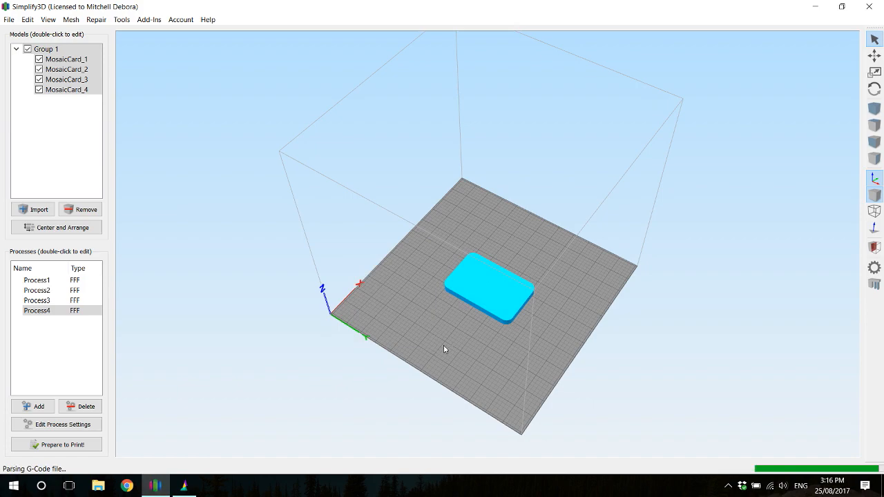
left_click(61, 445)
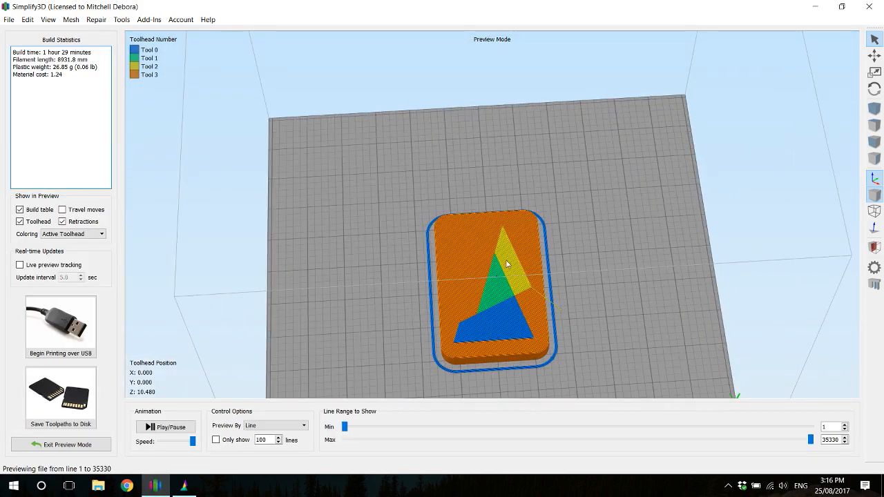
Step: Colour the toolpath preview by Active Toolhead to show the four tool regions
left_click_drag(508, 264, 591, 365)
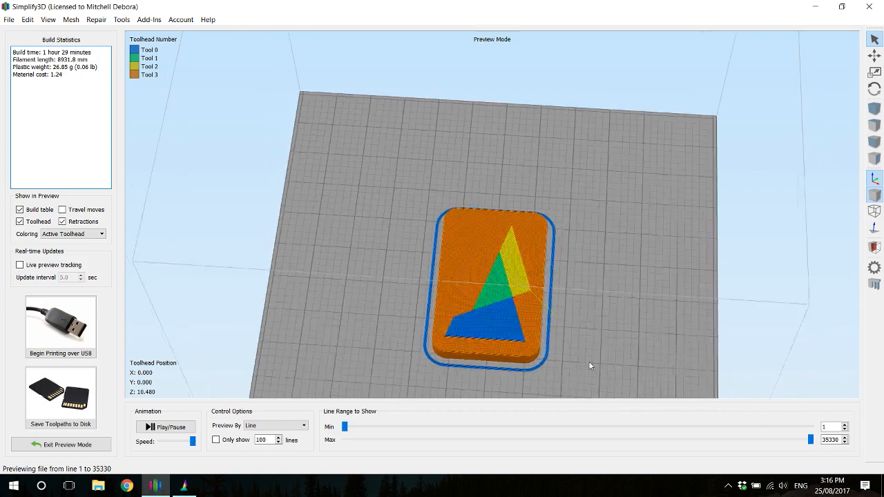
left_click_drag(591, 366, 552, 253)
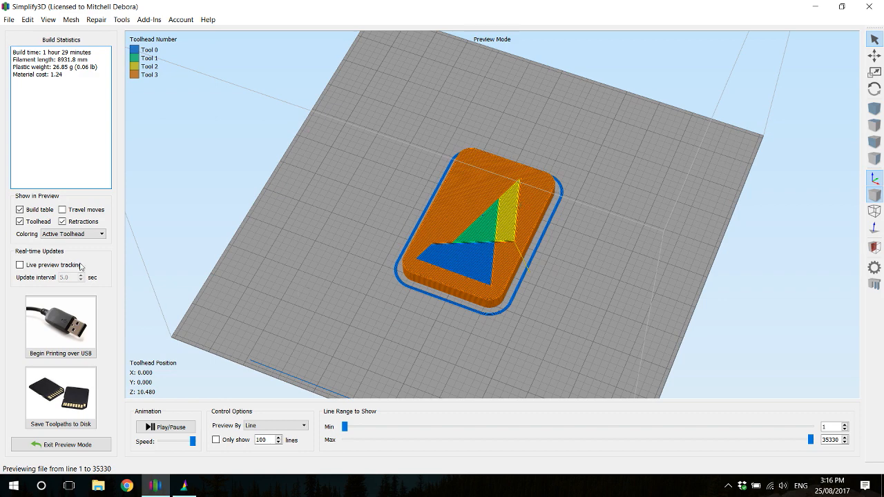
left_click(72, 233)
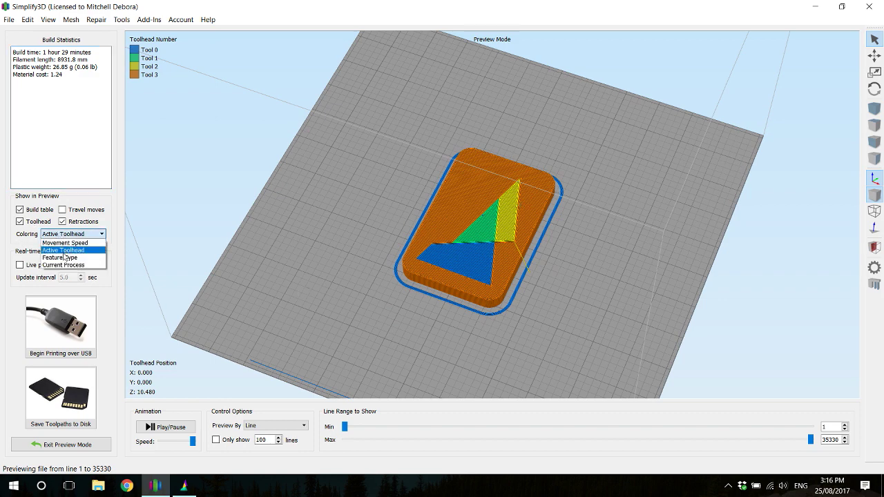
left_click(60, 250)
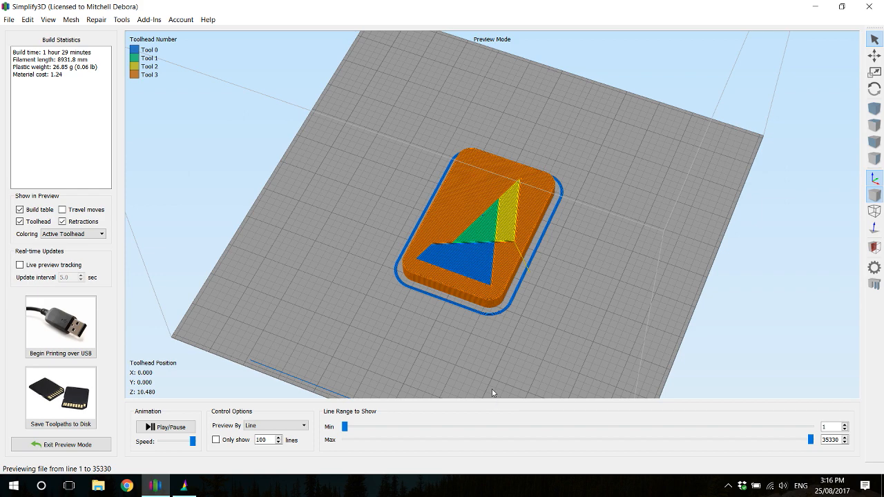
mouse_move(619, 147)
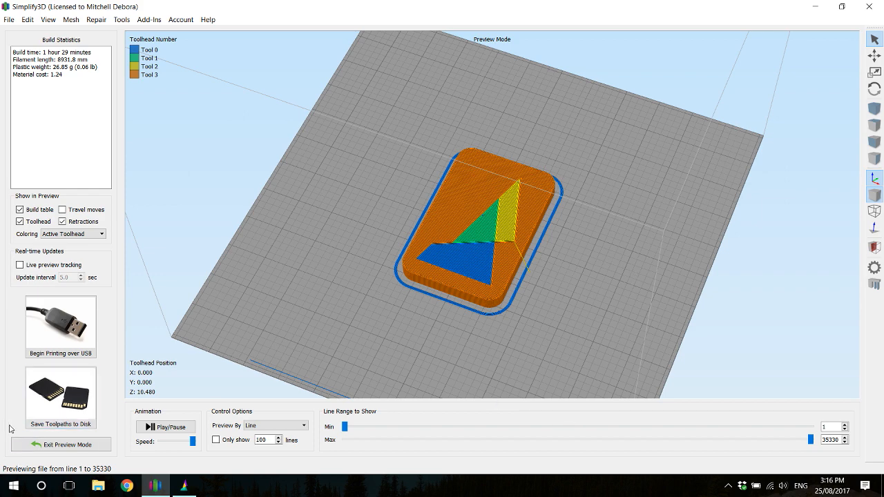
Step: Save the toolpaths to disk as MosaicCard_1.gcode
left_click(61, 398)
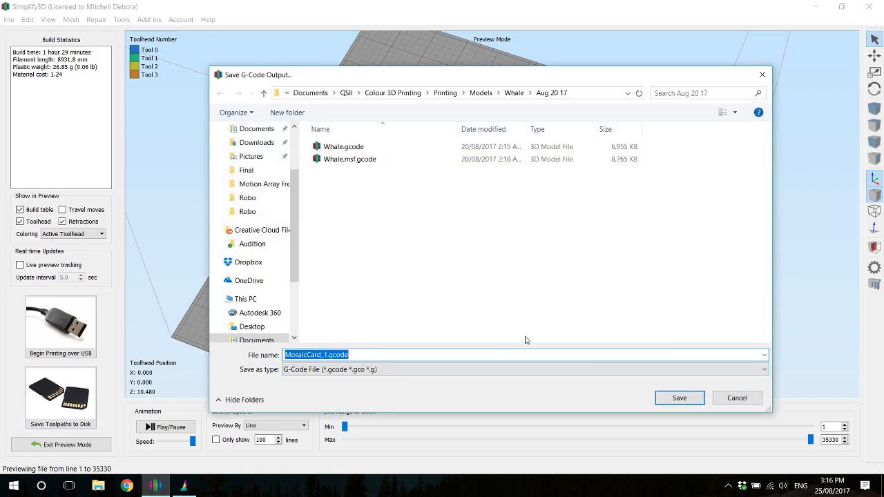
left_click(680, 398)
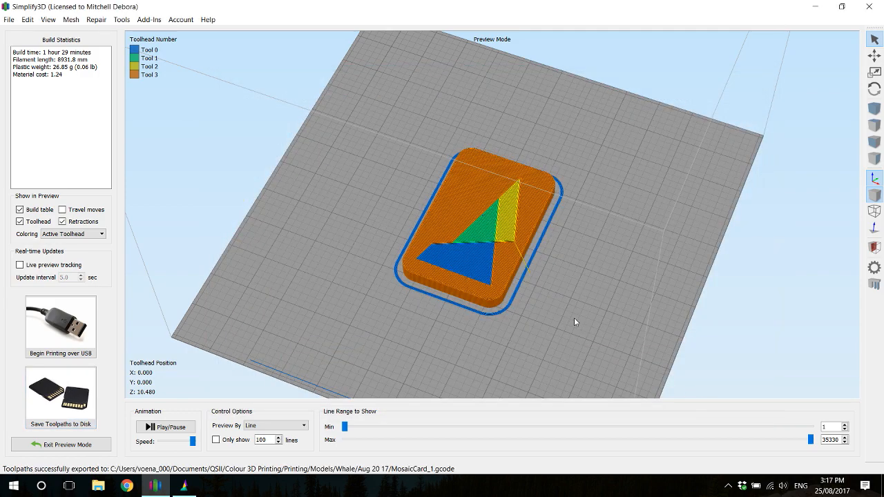